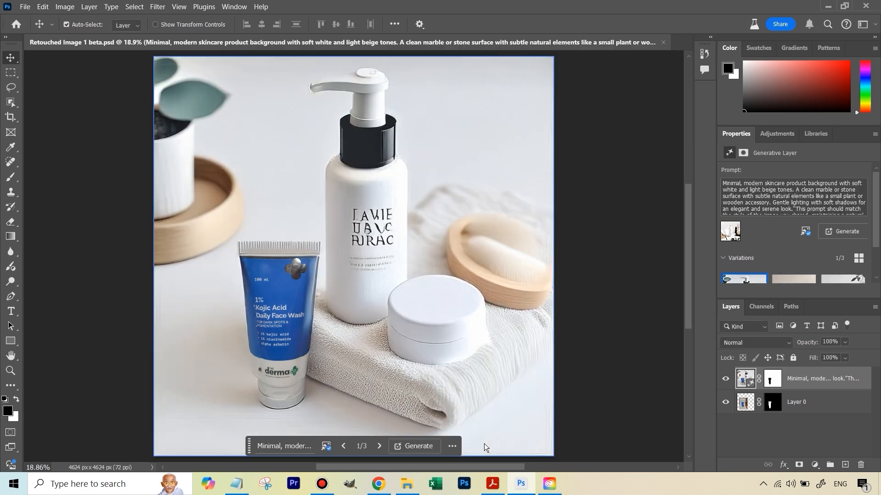
mouse_move(611, 330)
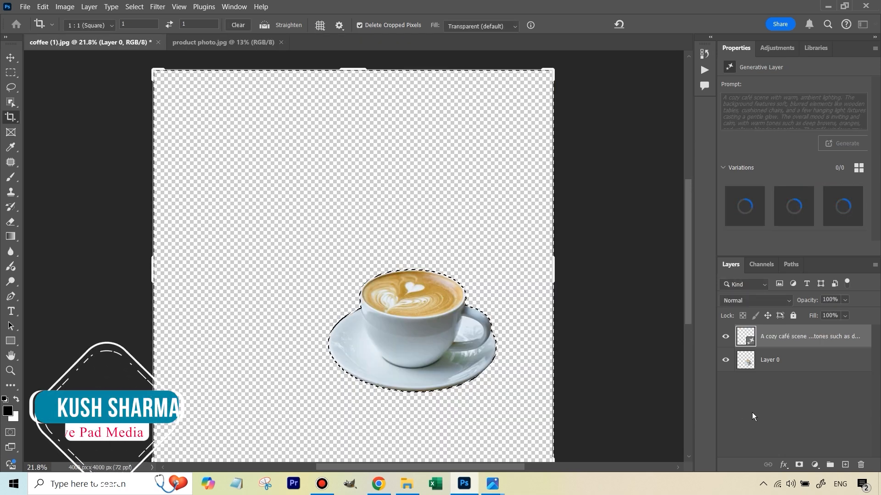
- Add a layer mask to the face wash tube photo's layer
click(843, 143)
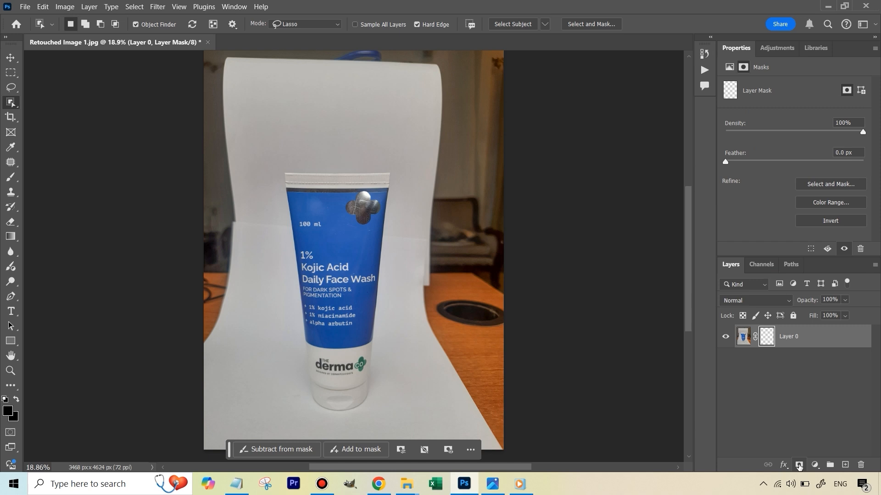
- Enter Select and Mask to refine the edges of the tube's mask
click(798, 464)
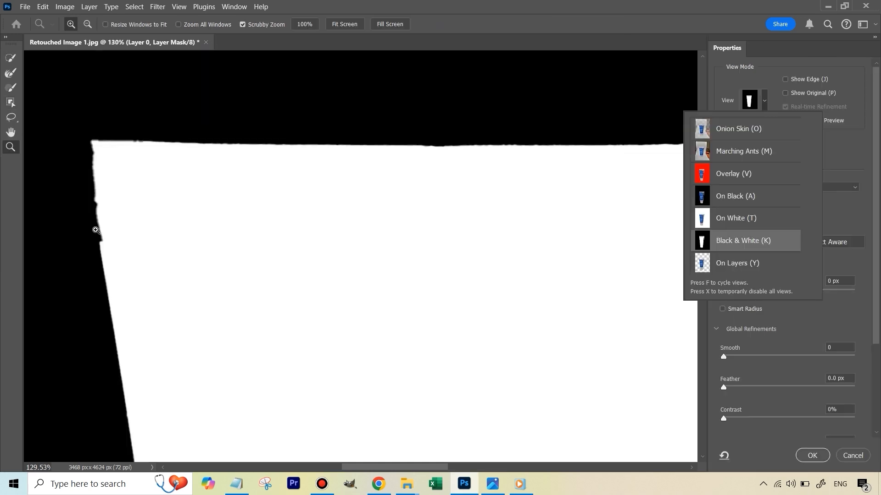
mouse_move(143, 146)
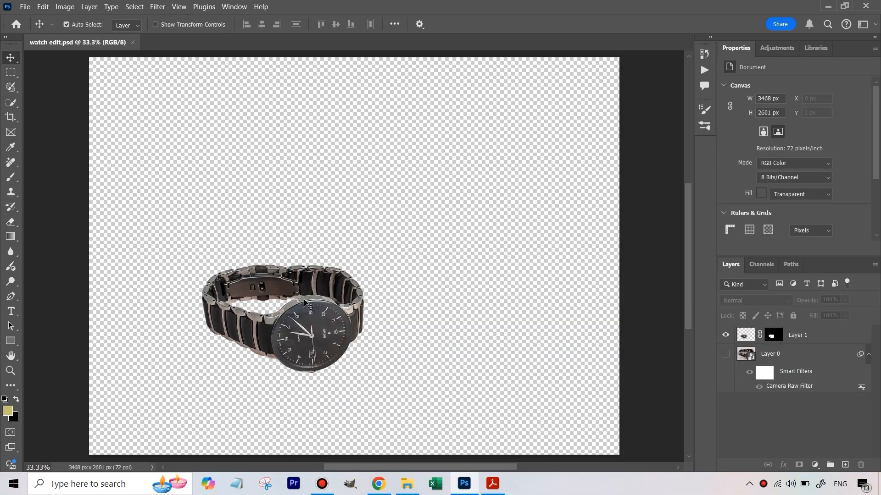
- Generate a dark wood desk background with camera and notebook behind the watch
click(842, 143)
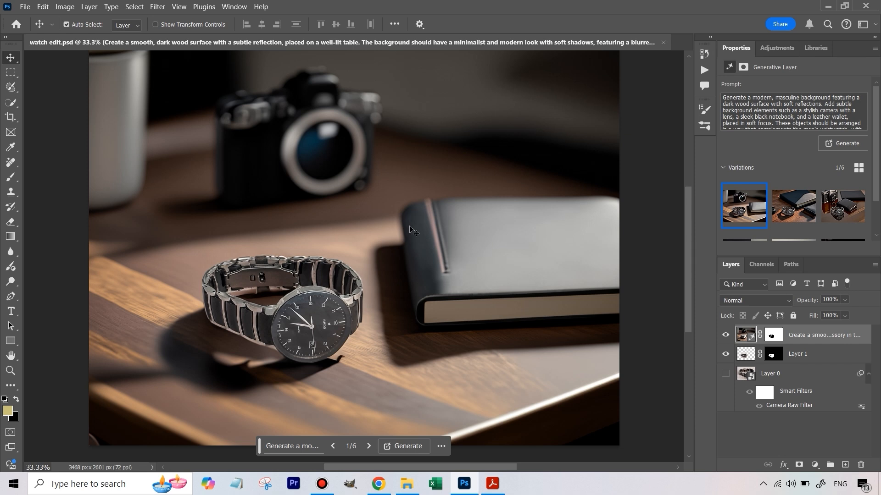
mouse_move(315, 148)
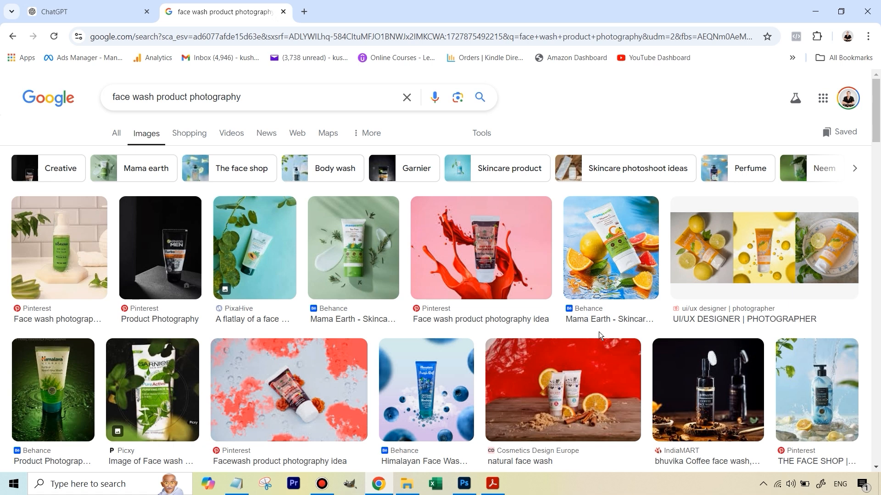
- Browse Google Images results for face wash product photography ideas
scroll(down, 3)
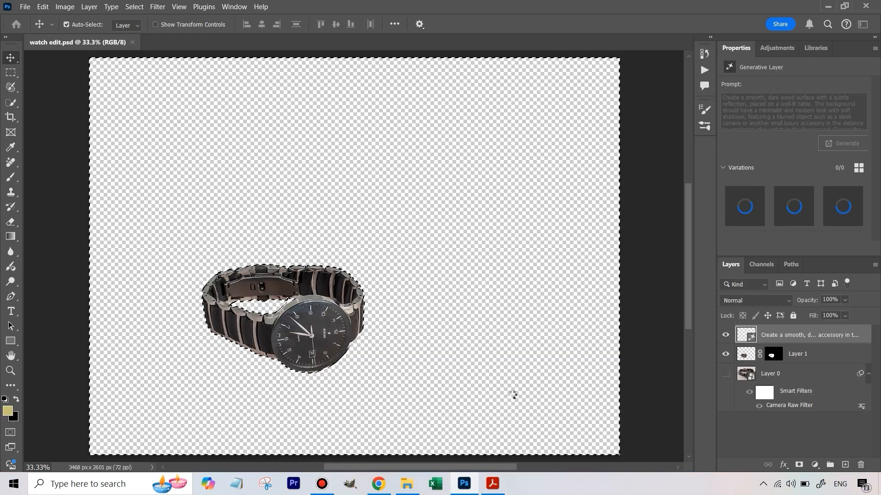
- Generate a new smooth dark background for the watch and choose the first variation
click(842, 143)
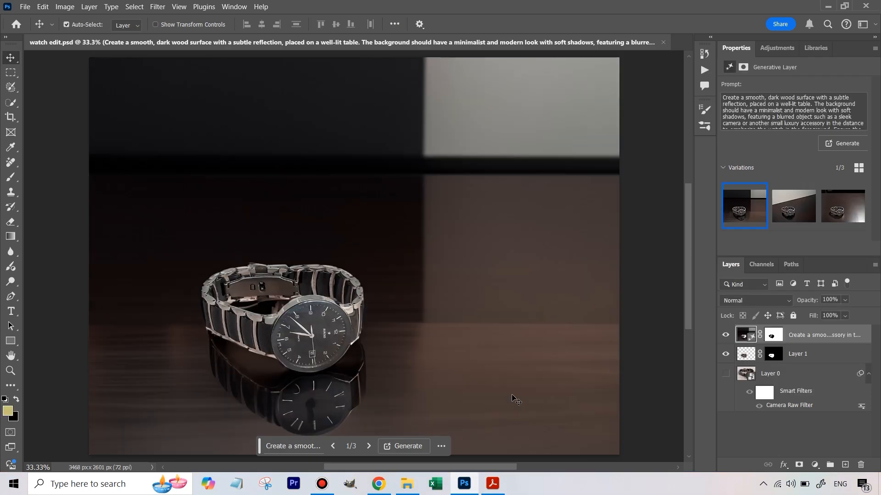
mouse_move(506, 403)
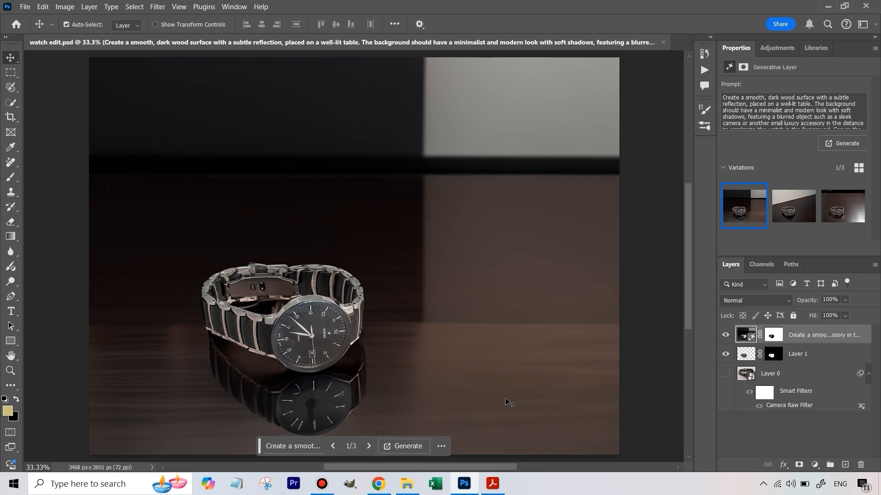
click(378, 483)
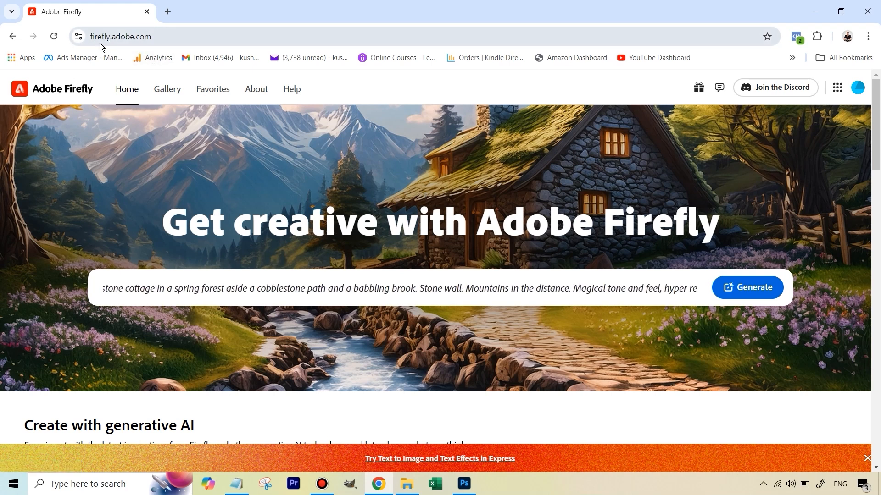
- Start Firefly Text to Image and generate the wristwatch-beside-camera images
click(747, 288)
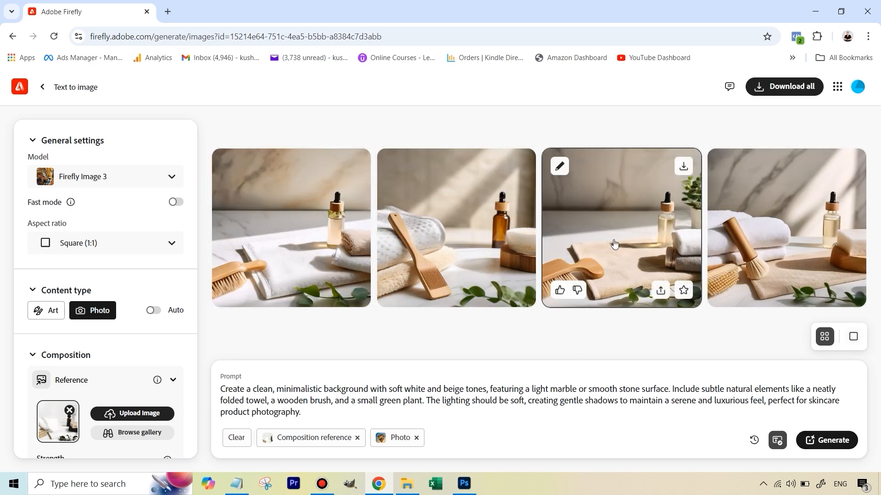
mouse_move(524, 359)
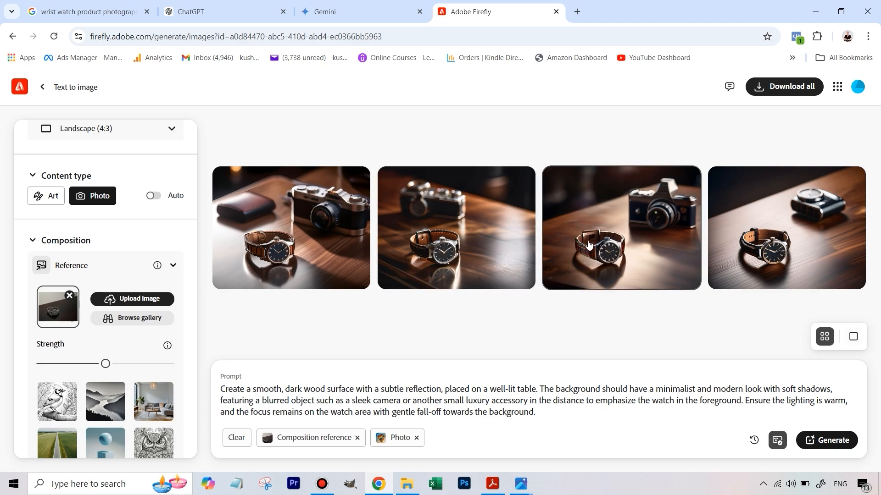
click(465, 485)
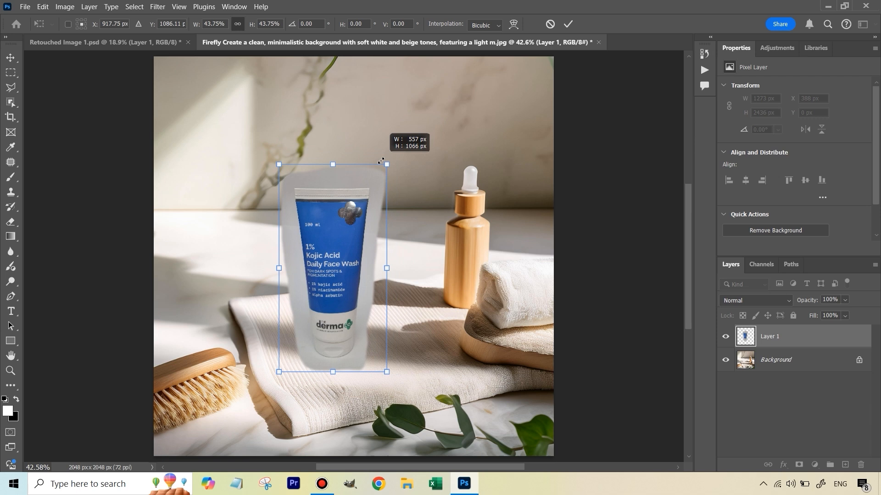
- Shrink the face wash tube onto the towel and select it with Object Selection
drag(331, 267, 339, 273)
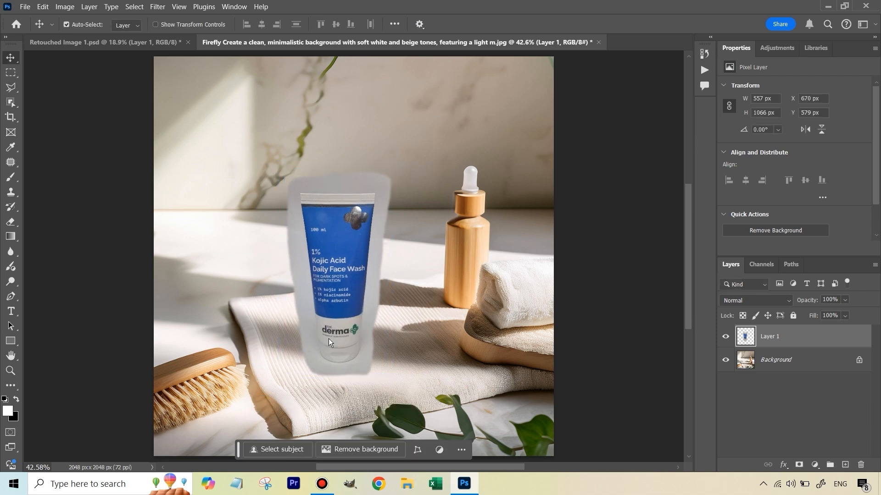
mouse_move(332, 344)
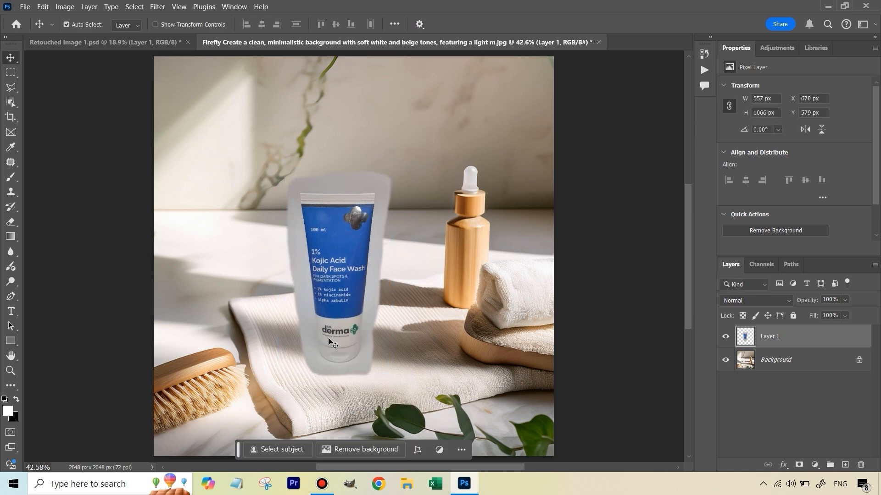
click(11, 114)
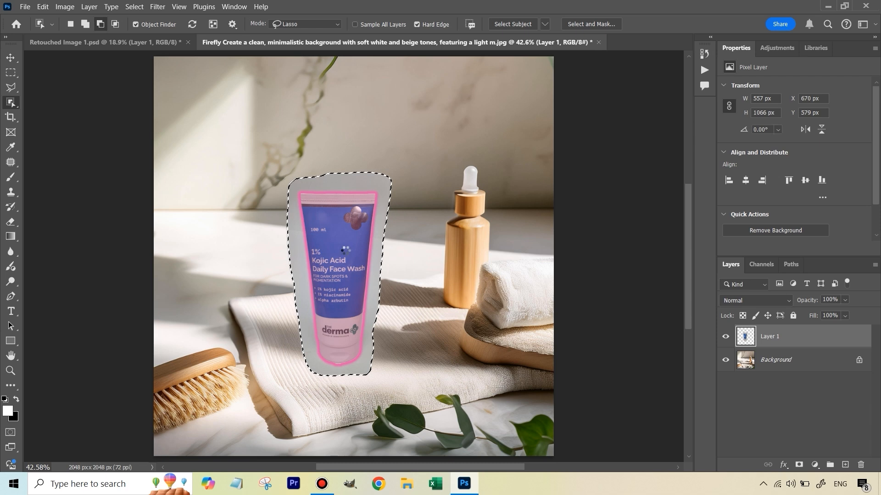
click(392, 396)
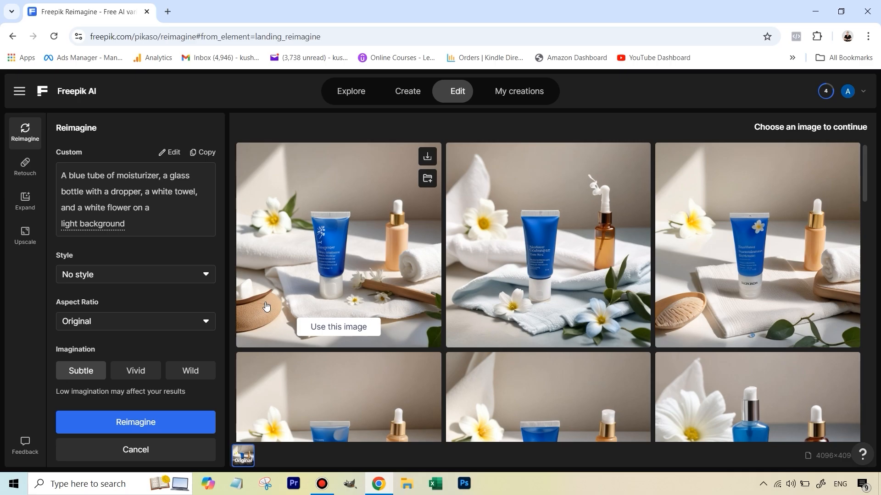
mouse_move(330, 279)
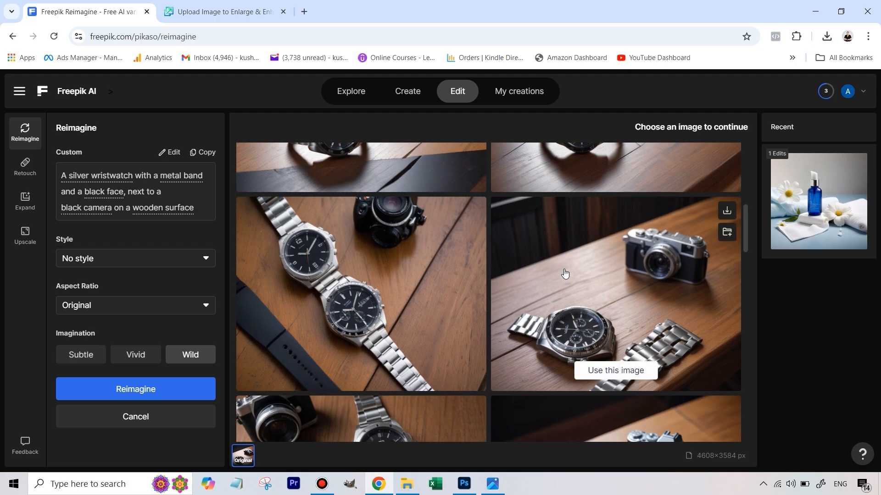
- Scroll through the Freepik Reimagine variations of the watch and camera scene
scroll(down, 3)
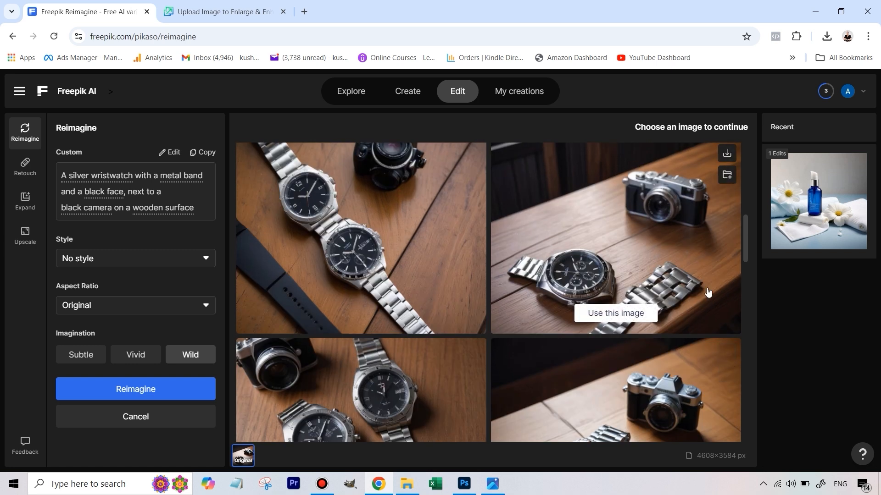
scroll(down, 3)
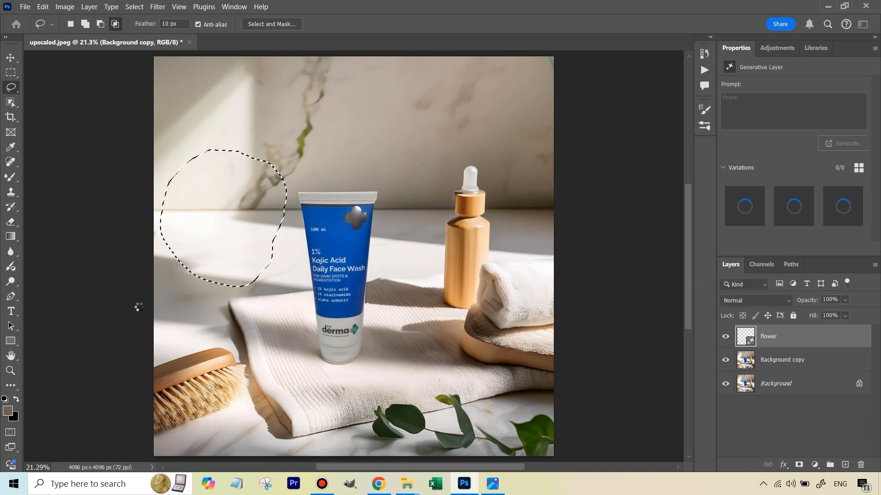
- Generate a 'flower' with Generative Fill on the marble left of the tube
click(842, 143)
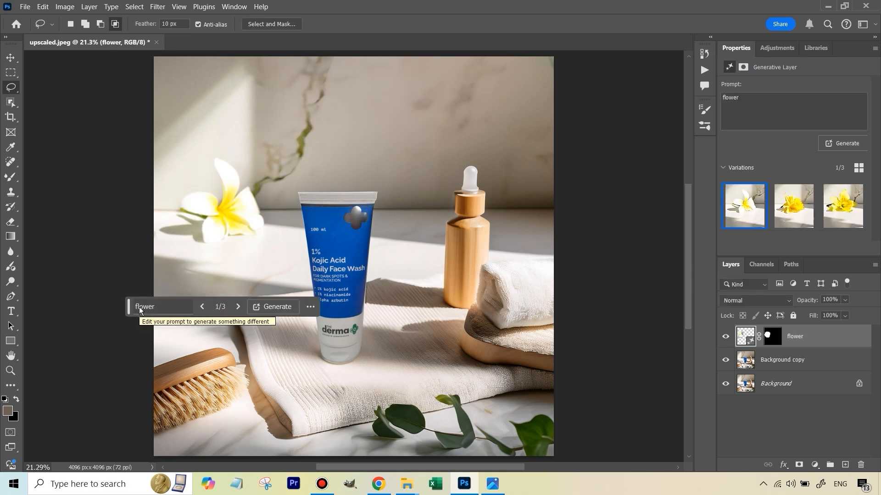